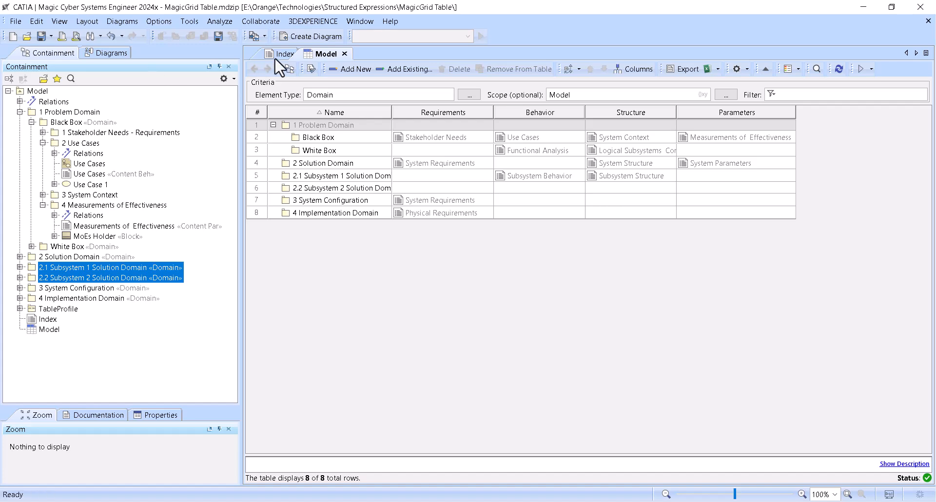
- Compare the Index overview diagram with the Model table and enlarge the table
left_click(285, 53)
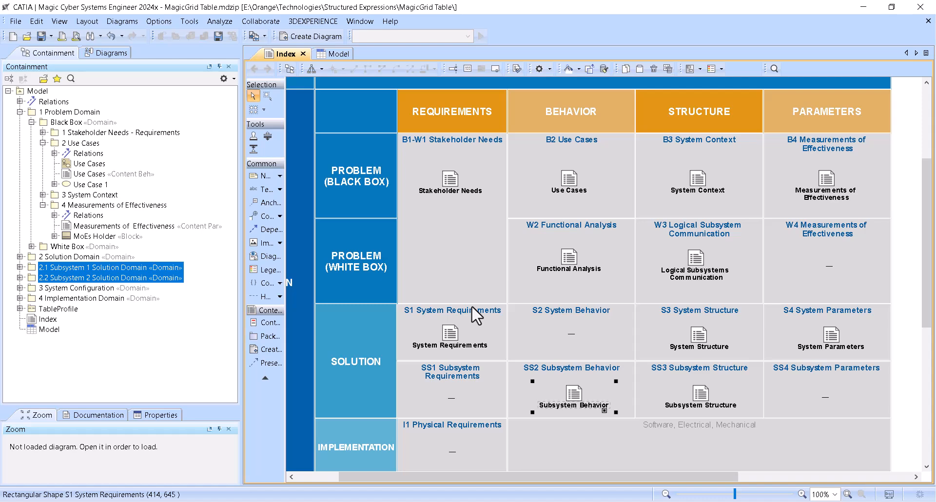
mouse_move(471, 312)
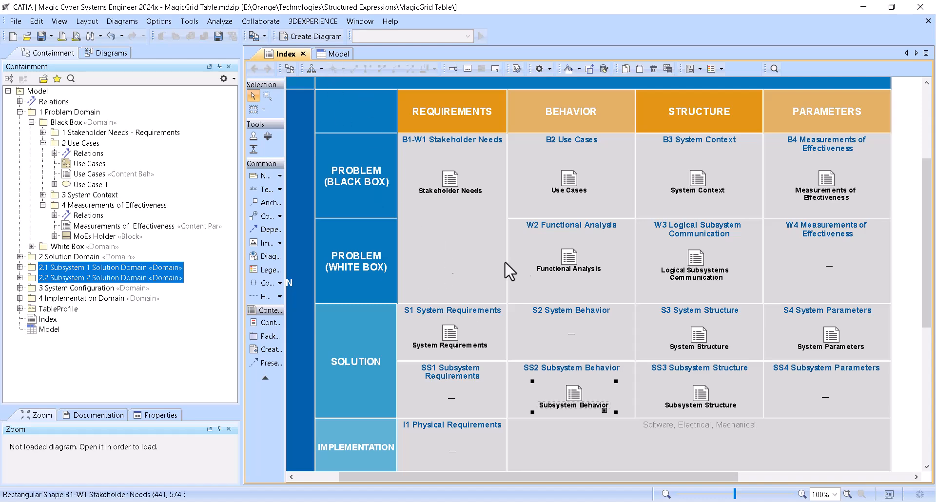
mouse_move(529, 495)
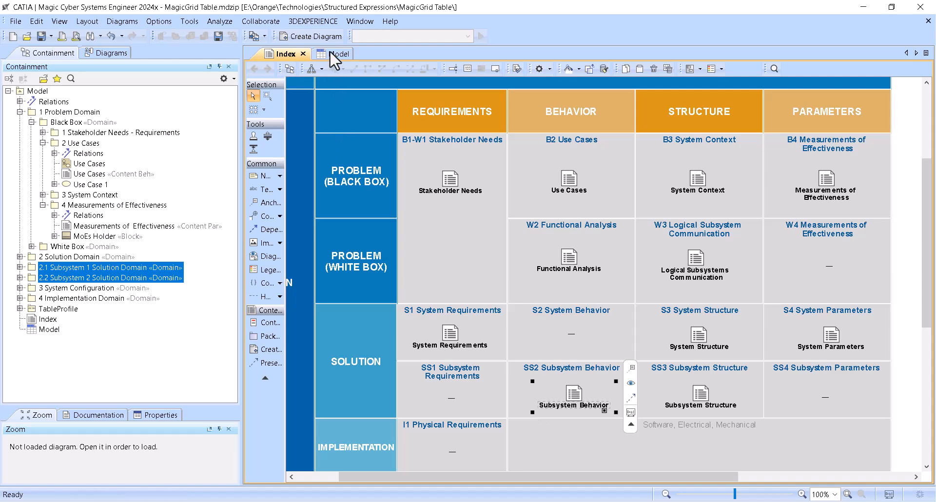
left_click(328, 54)
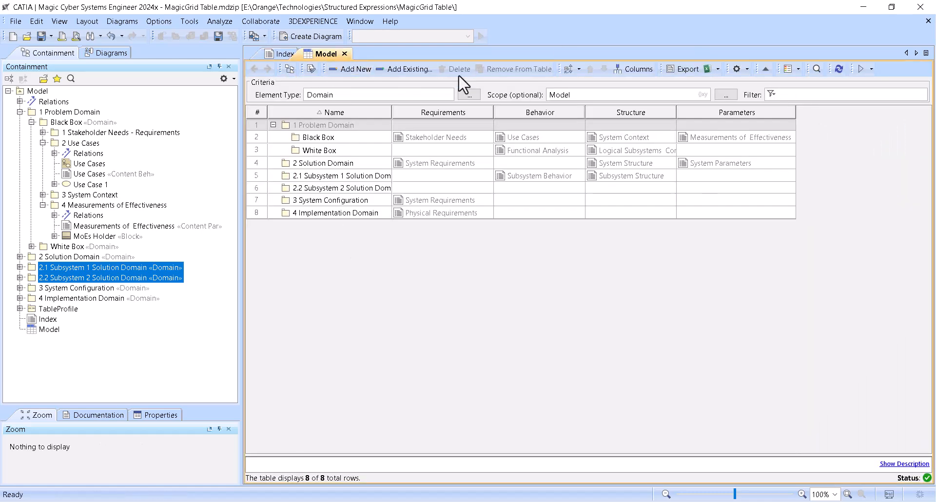
left_click(849, 493)
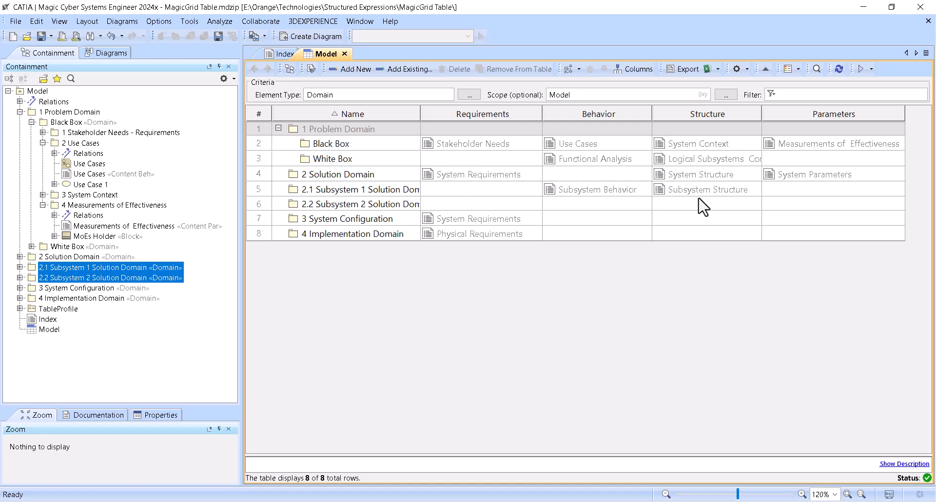
mouse_move(337, 119)
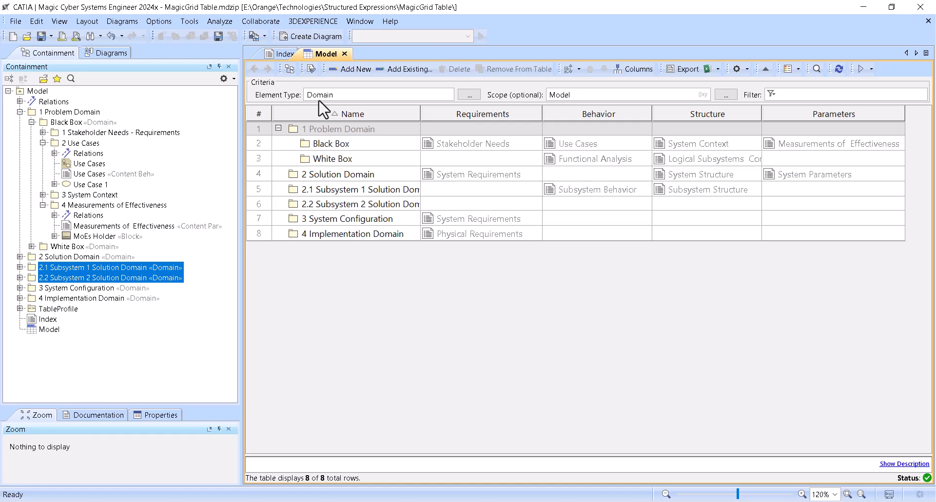
mouse_move(293, 225)
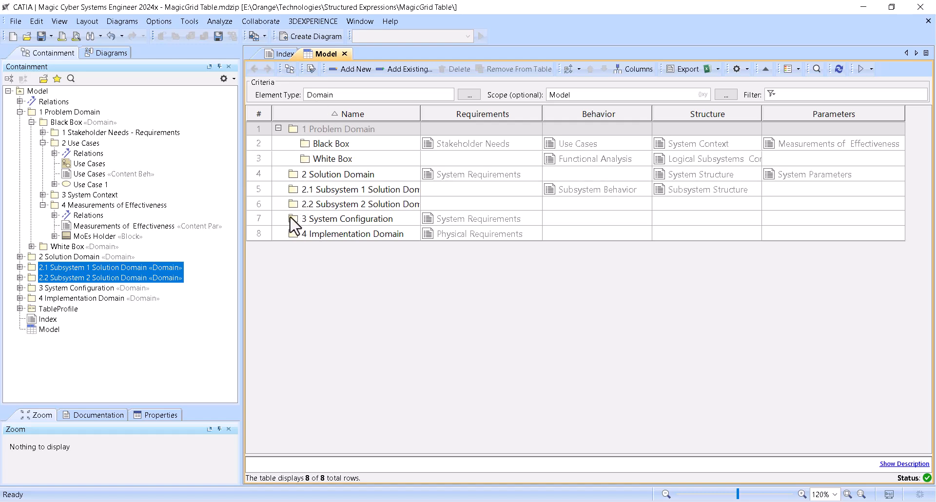
left_click(284, 54)
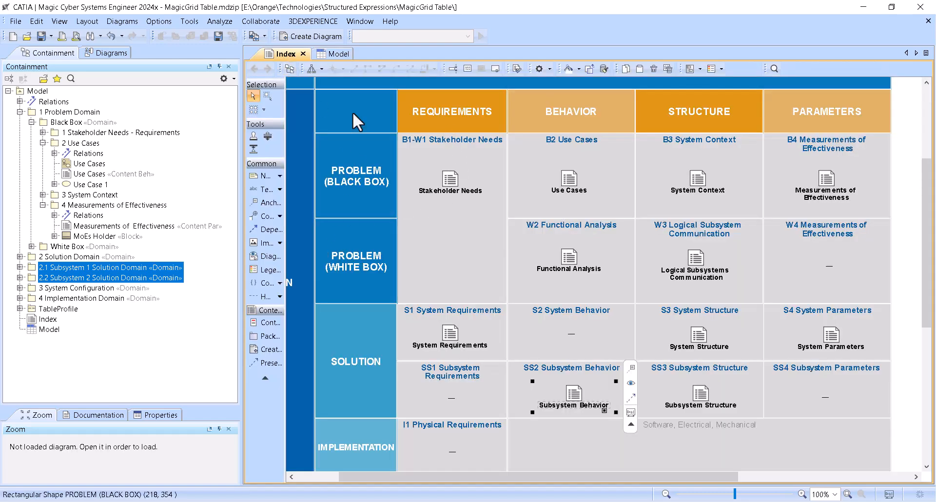
left_click(328, 53)
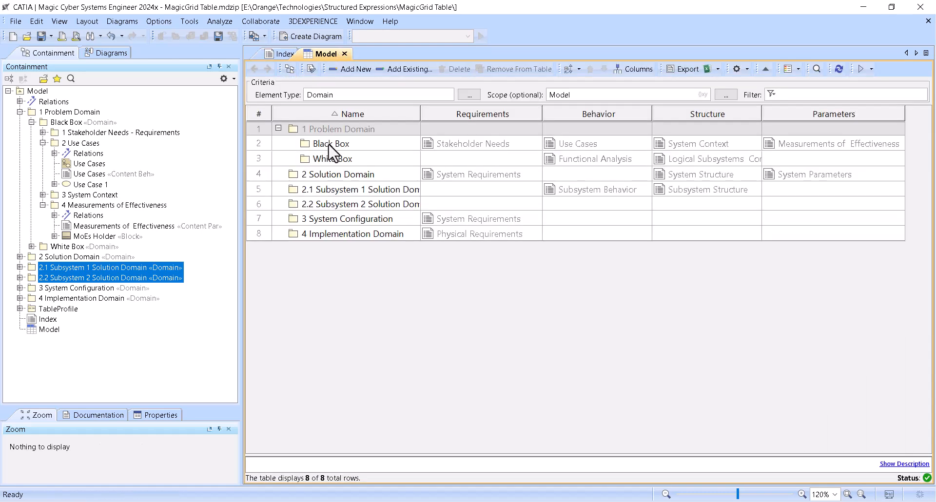
- Expand TableProfile's stereotypes and edit the Requirements column's derived property
left_click(20, 309)
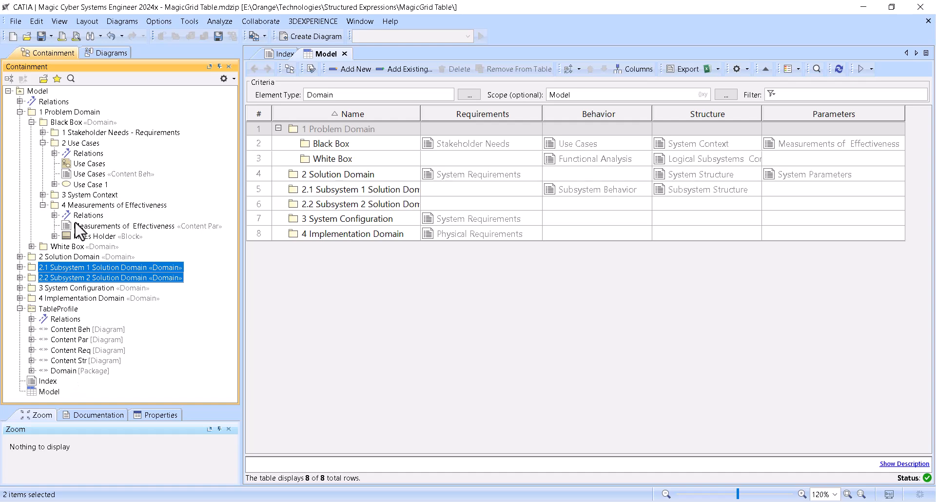
mouse_move(317, 200)
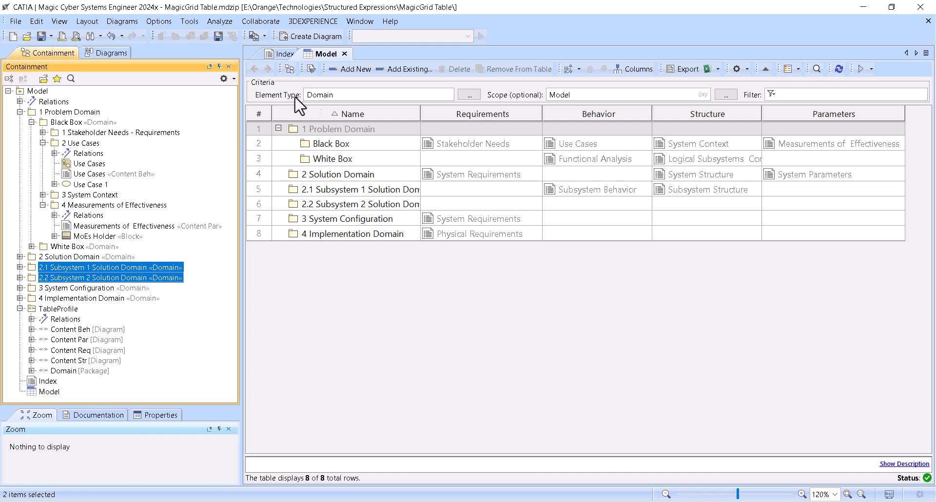
mouse_move(326, 111)
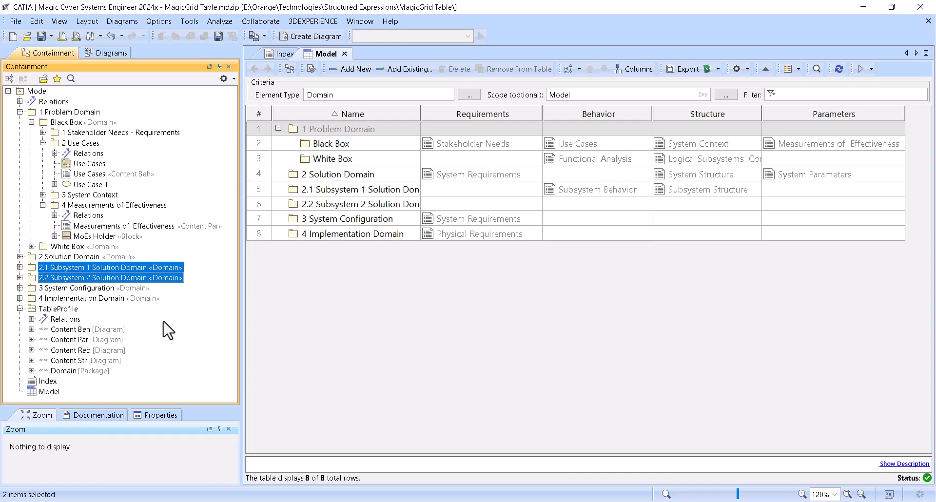
mouse_move(307, 211)
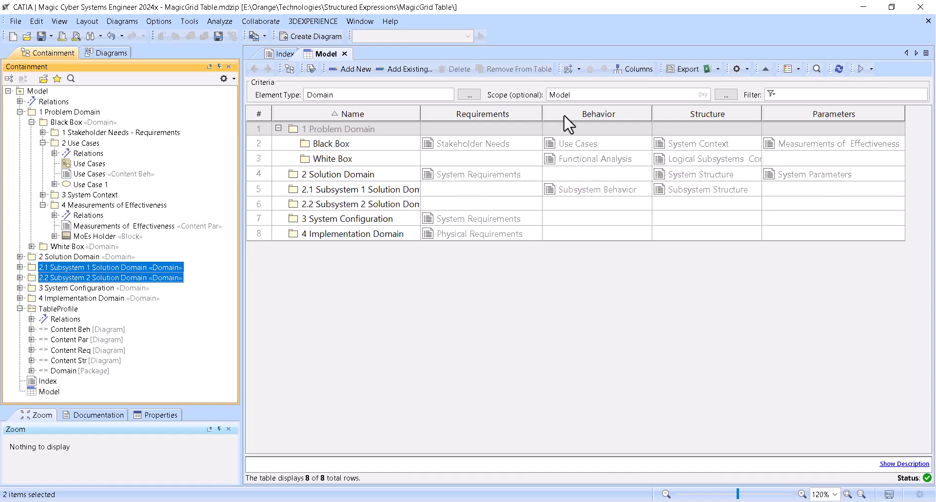
mouse_move(589, 125)
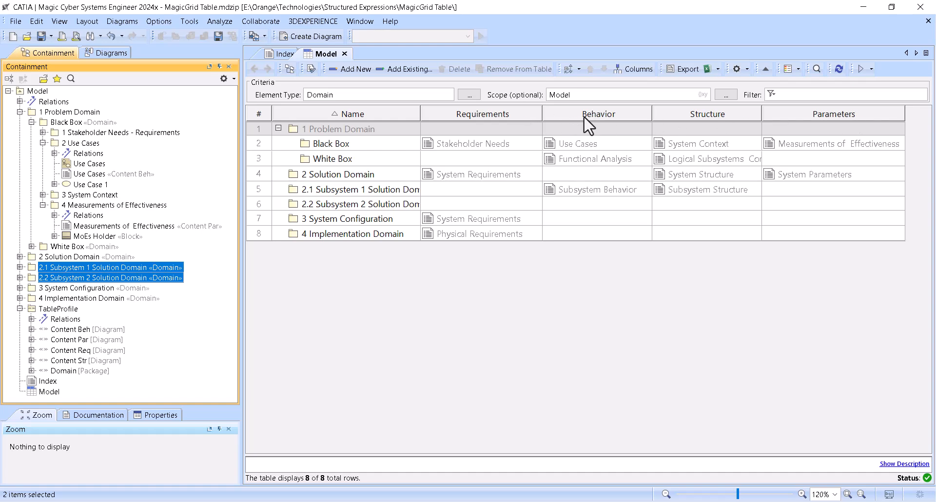
mouse_move(517, 123)
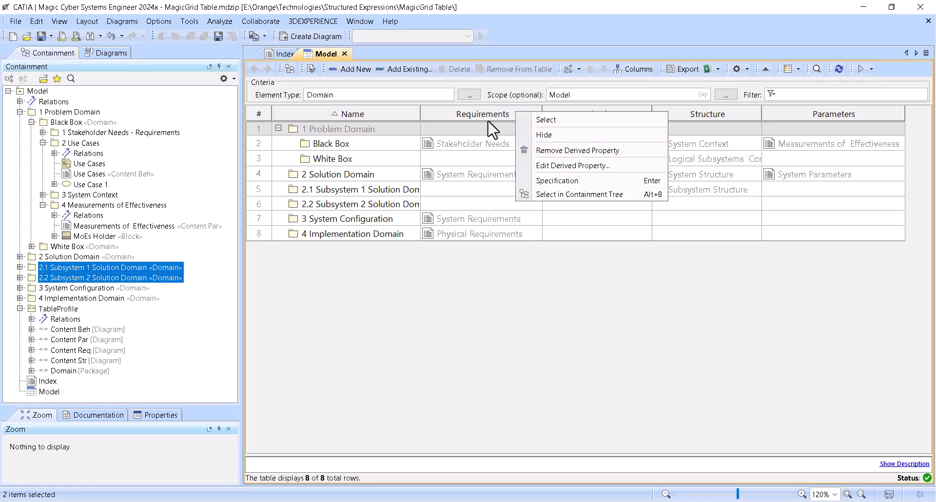
mouse_move(572, 165)
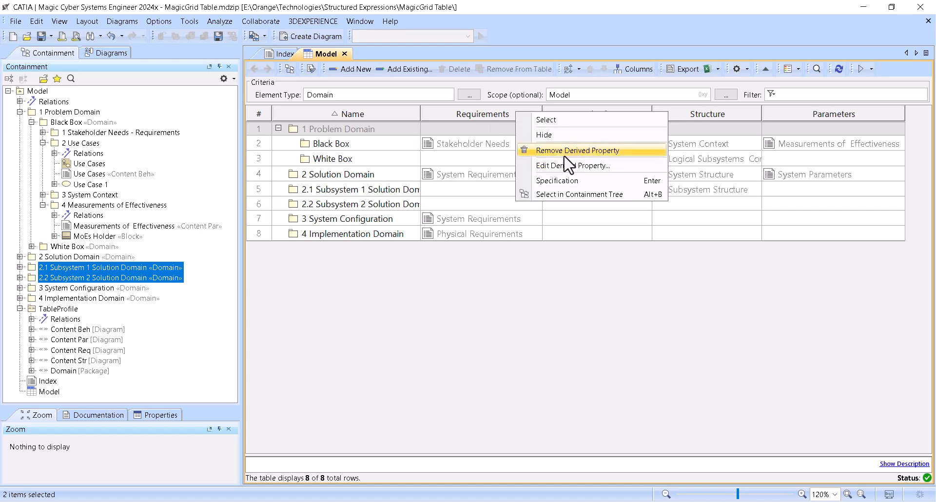
mouse_move(572, 166)
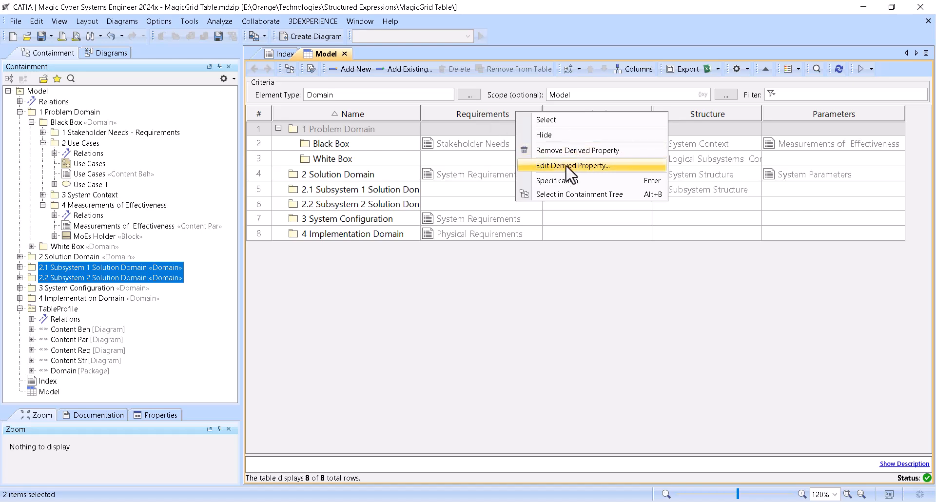
left_click(573, 166)
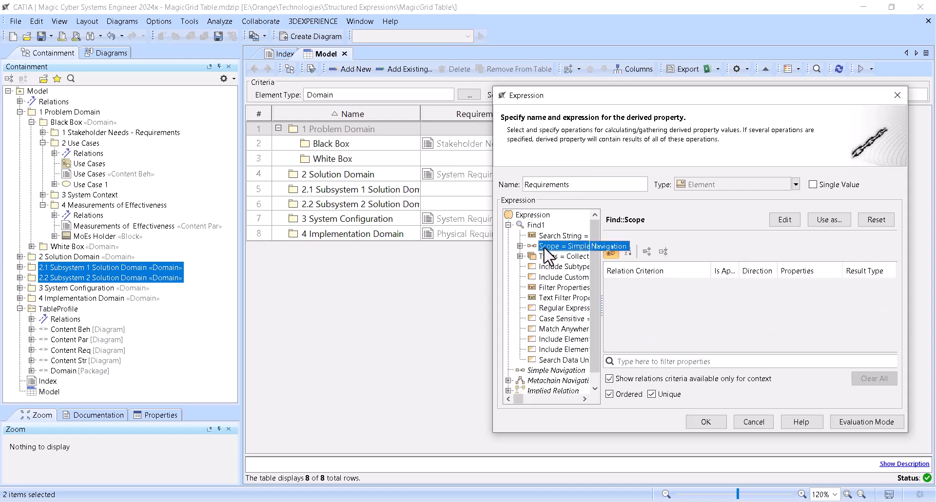
- Inspect the scope's Simple Navigation (Owned Element) criteria, then select the Find1 operation
left_click(634, 347)
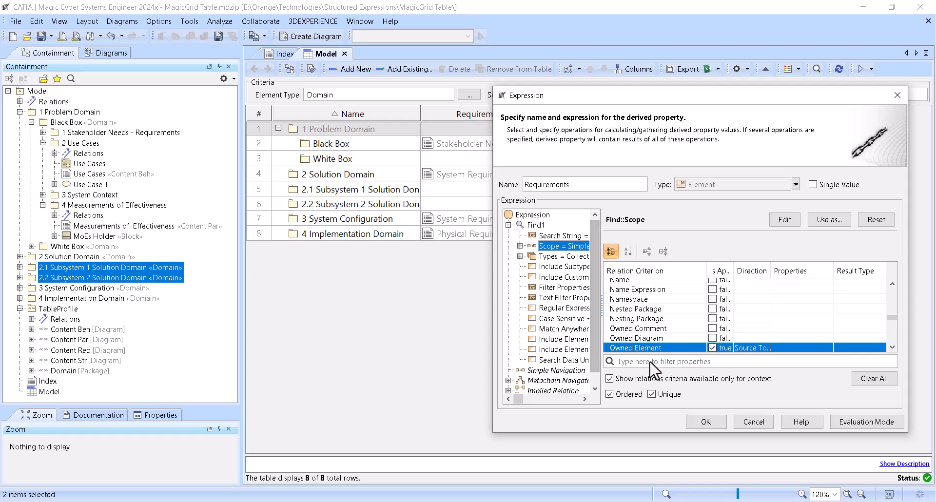
left_click(552, 370)
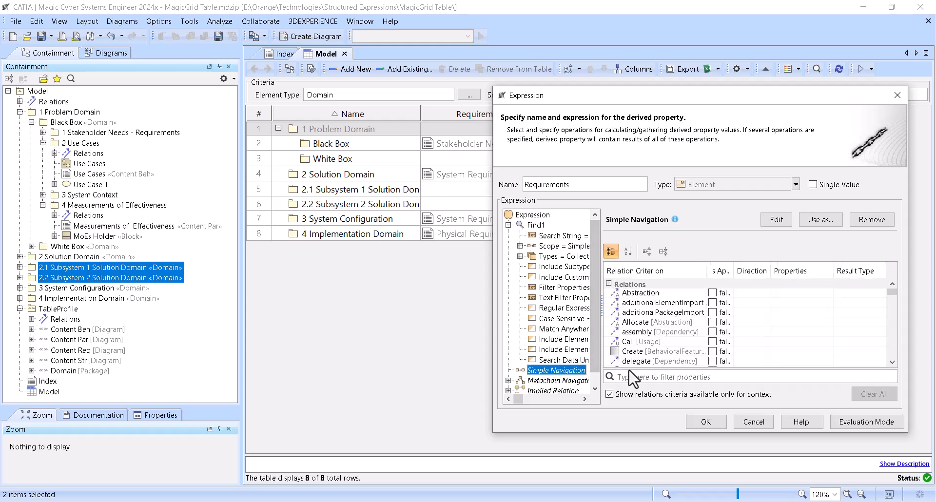
type("owned")
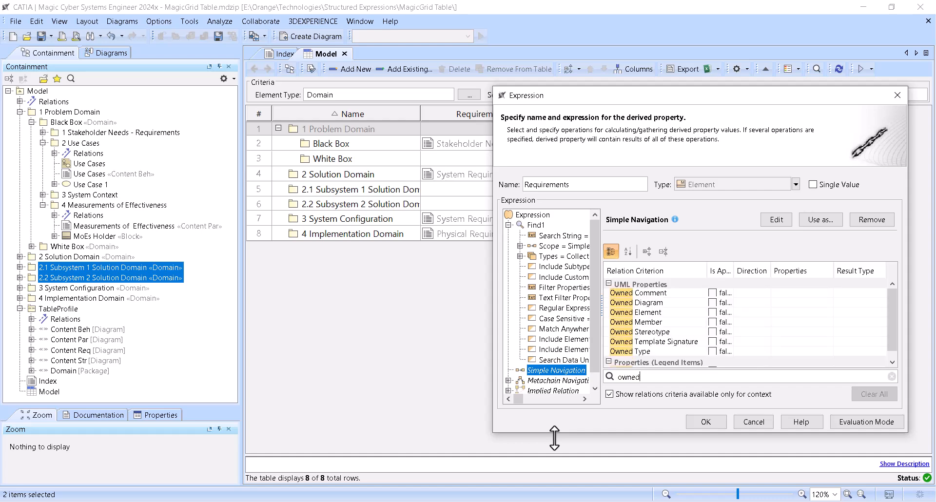
mouse_move(570, 267)
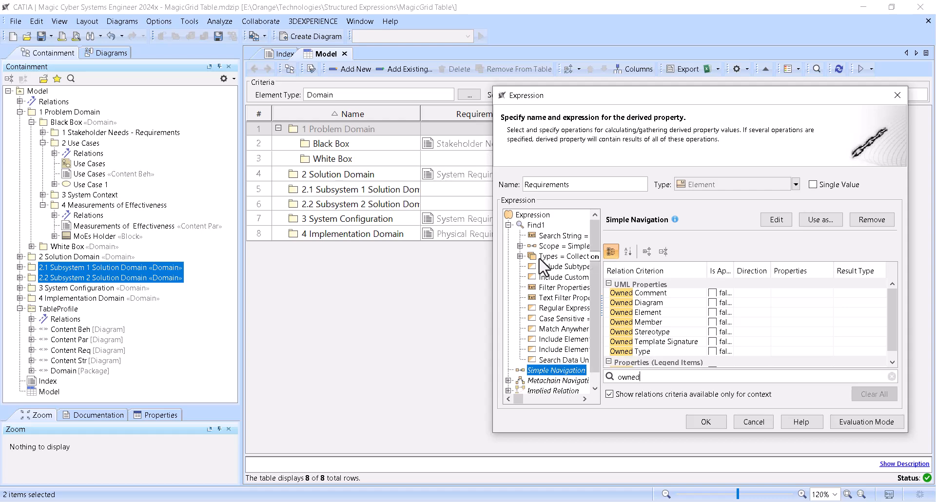
left_click(564, 245)
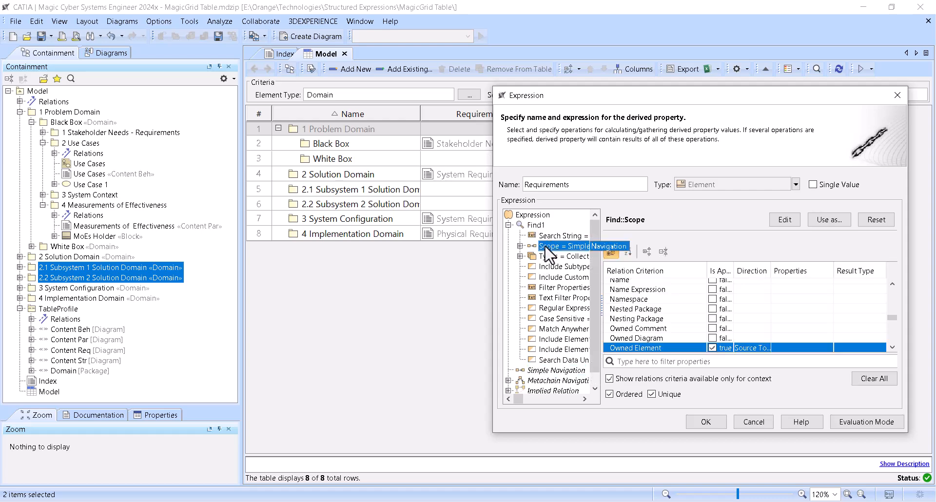
left_click(535, 225)
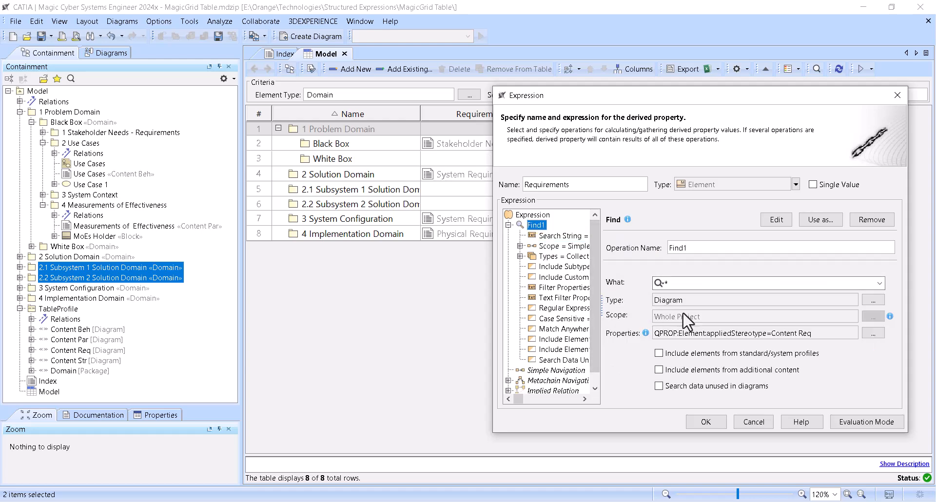
- Set Find to type Diagram with property Applied Stereotype=Content Req
left_click(872, 299)
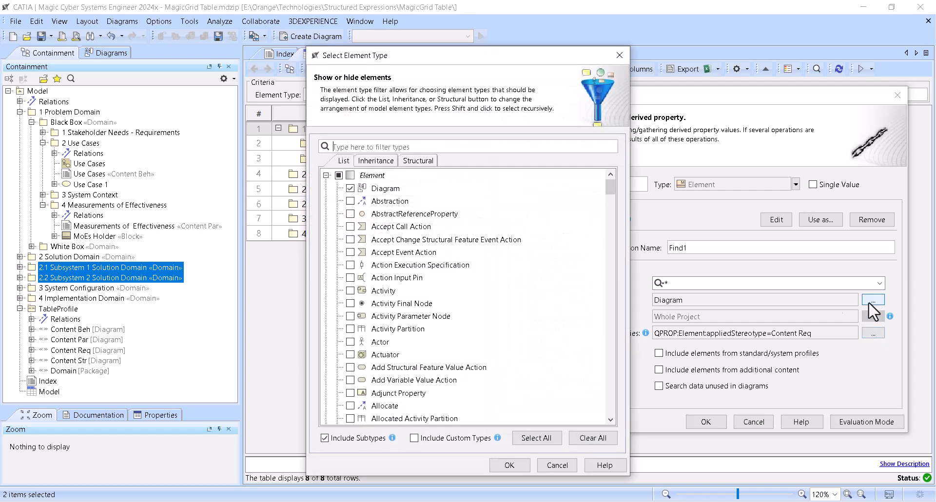
type("dia")
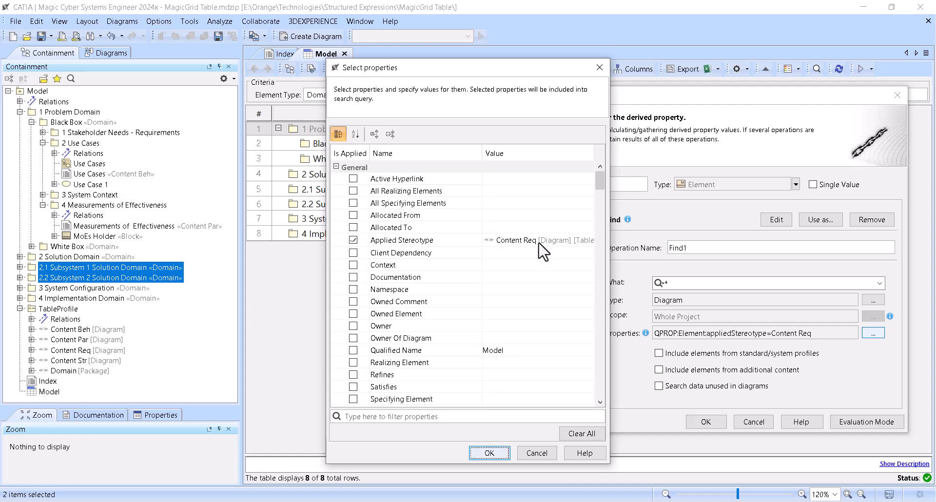
mouse_move(501, 244)
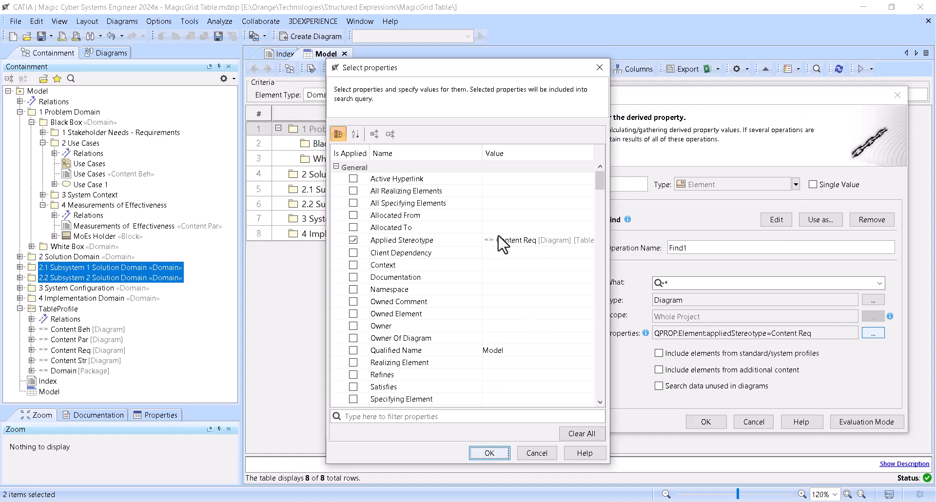
left_click(489, 453)
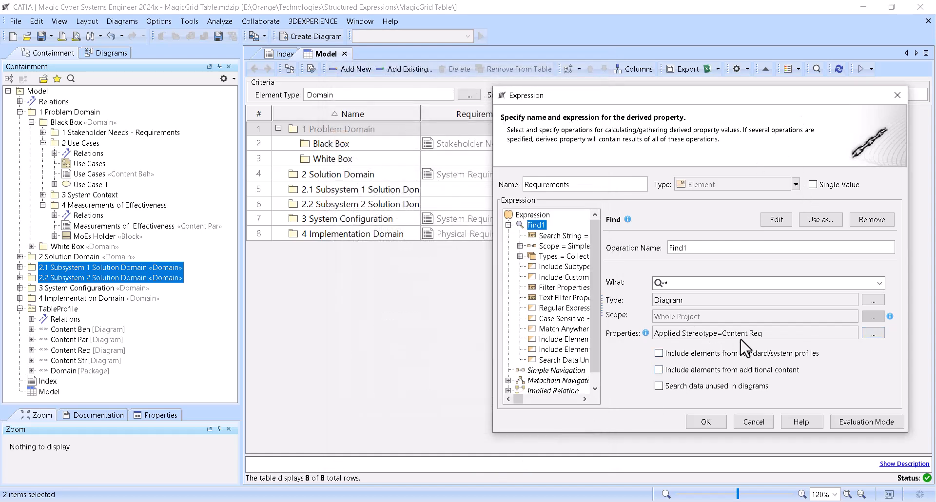
mouse_move(779, 347)
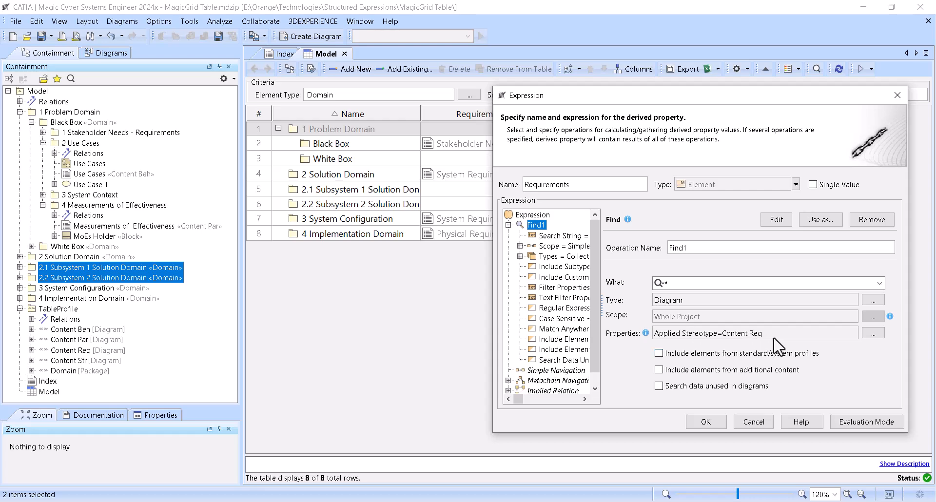
mouse_move(686, 261)
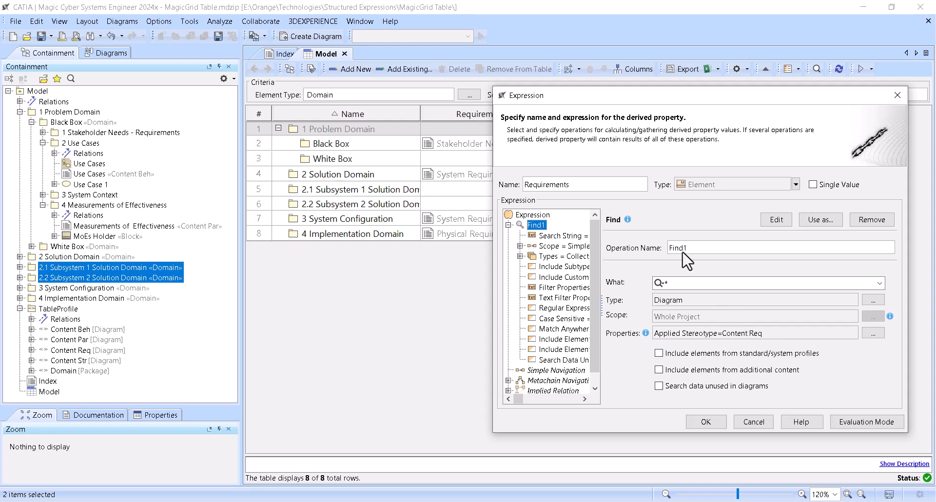
mouse_move(512, 171)
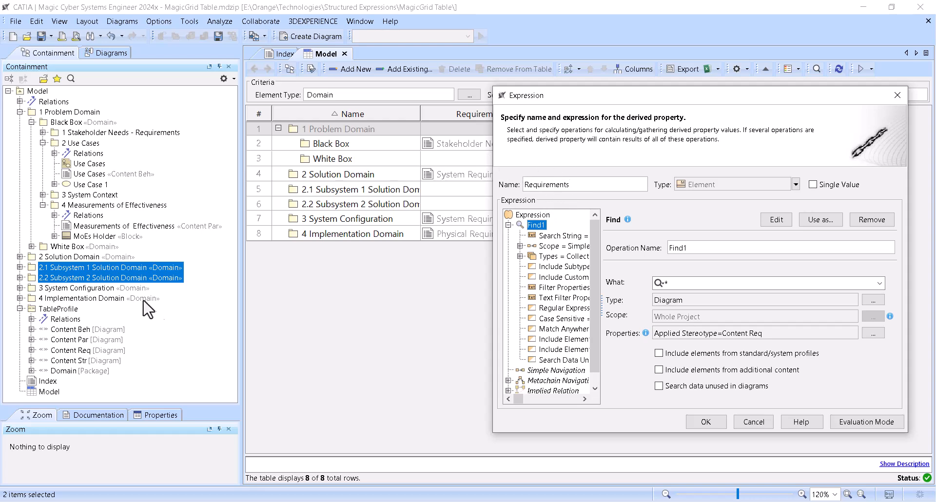
mouse_move(80, 340)
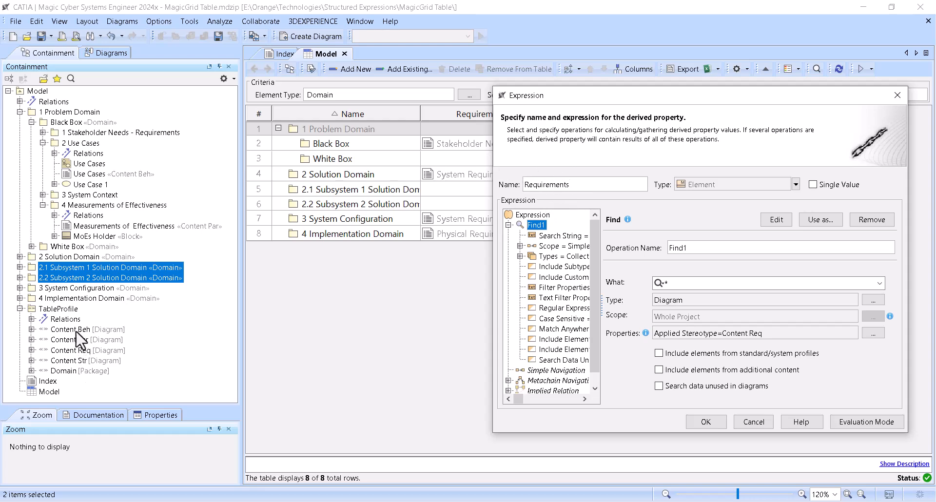
mouse_move(93, 371)
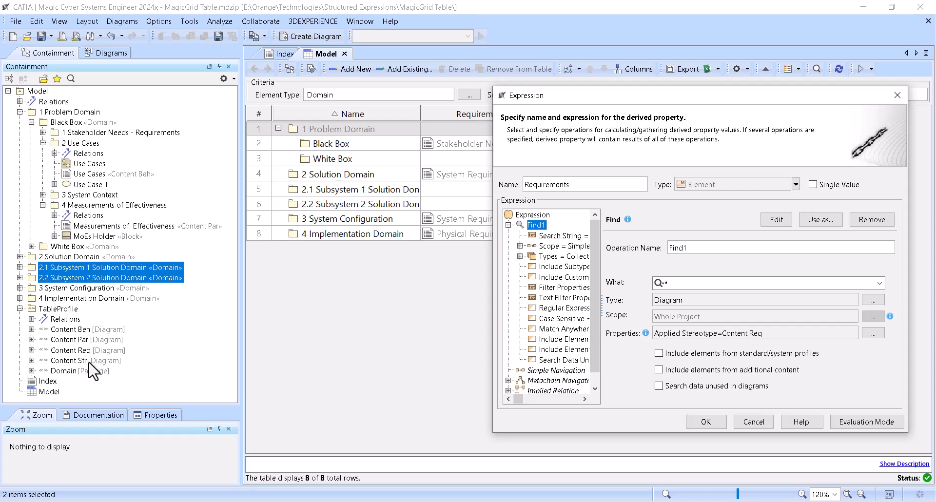
mouse_move(95, 373)
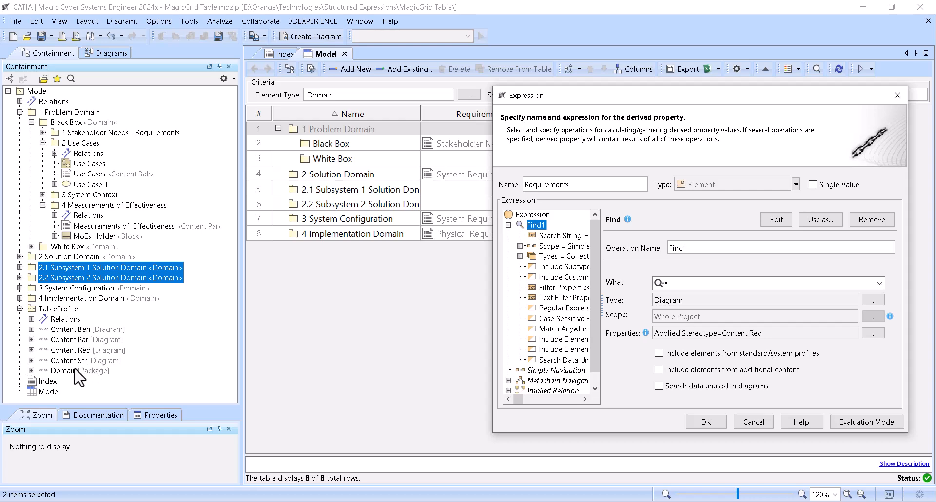
mouse_move(97, 188)
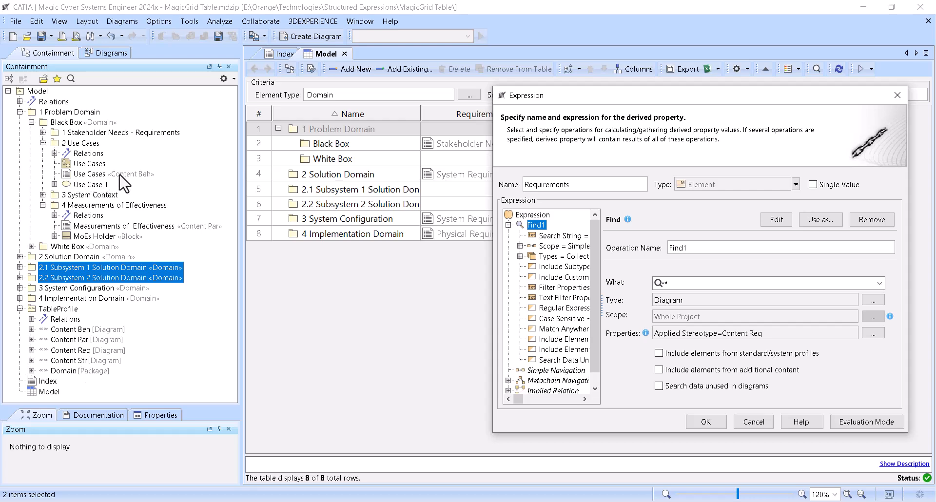
mouse_move(101, 185)
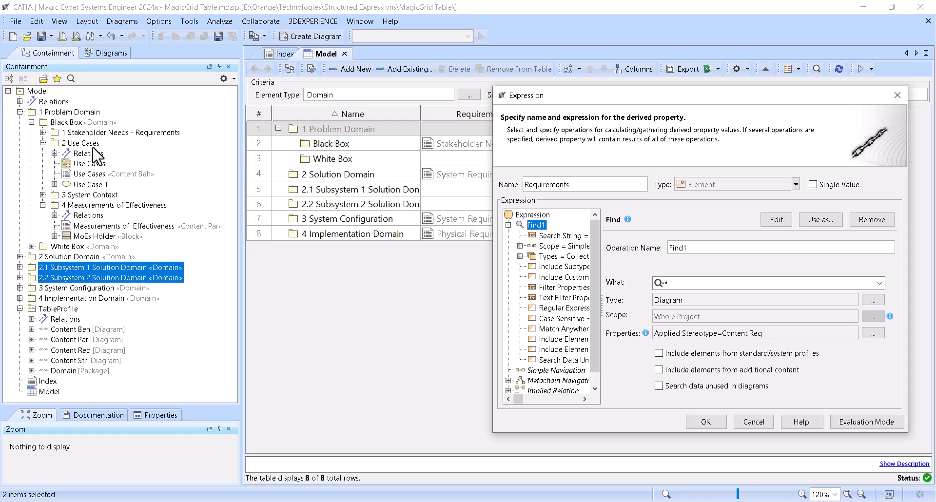
mouse_move(87, 267)
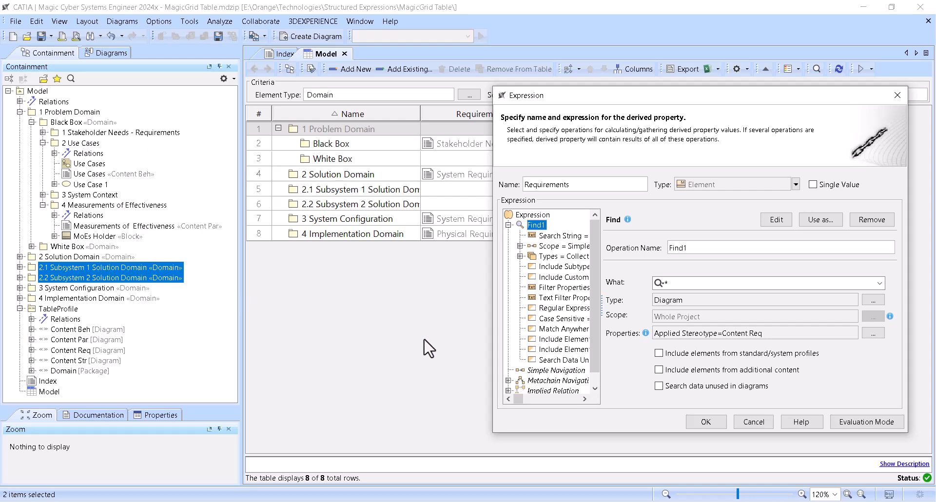
mouse_move(468, 323)
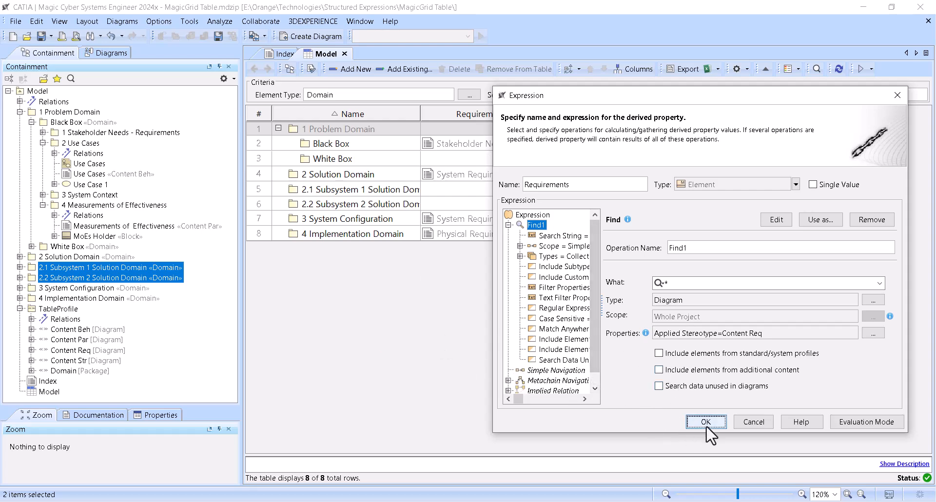
- Confirm the Requirements expression and select Black Box's Stakeholder Needs cell
left_click(706, 421)
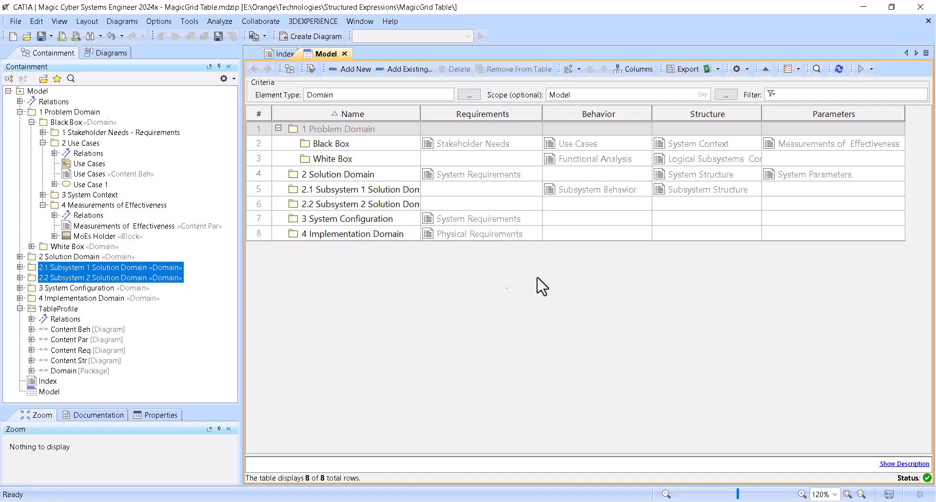
mouse_move(325, 161)
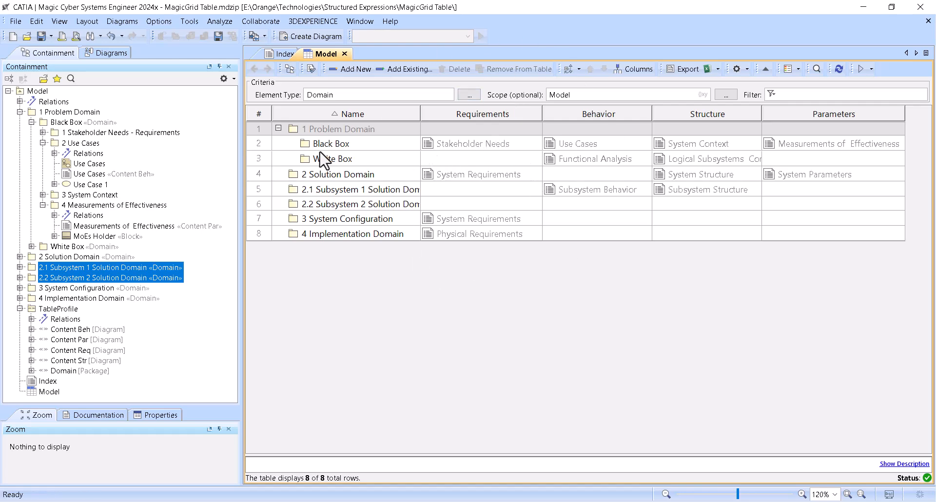
mouse_move(340, 188)
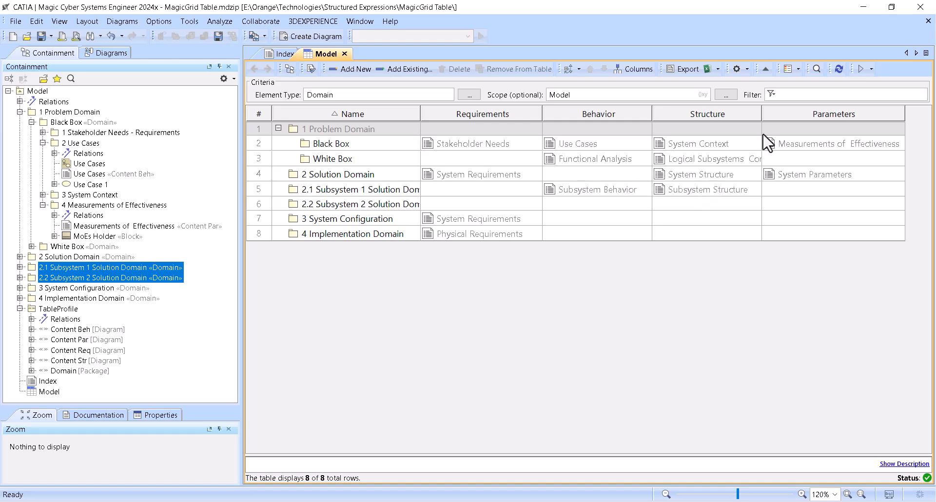
left_click(474, 144)
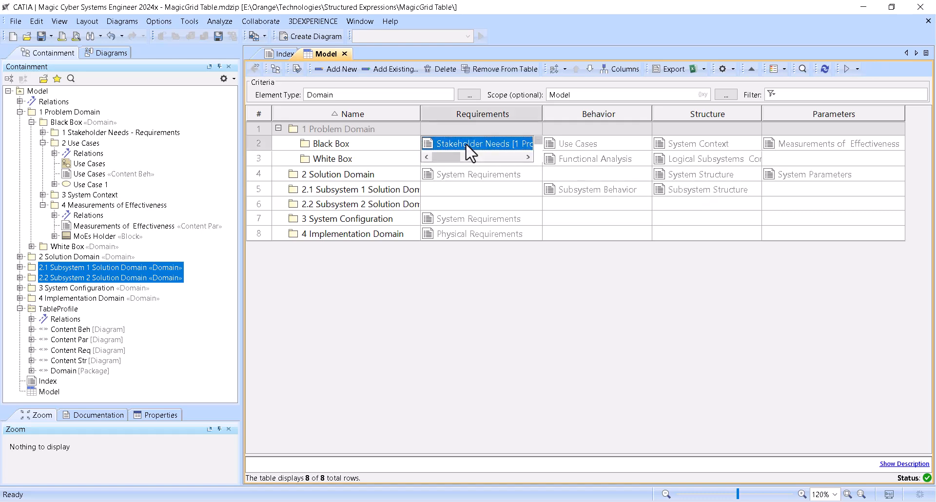
right_click(472, 143)
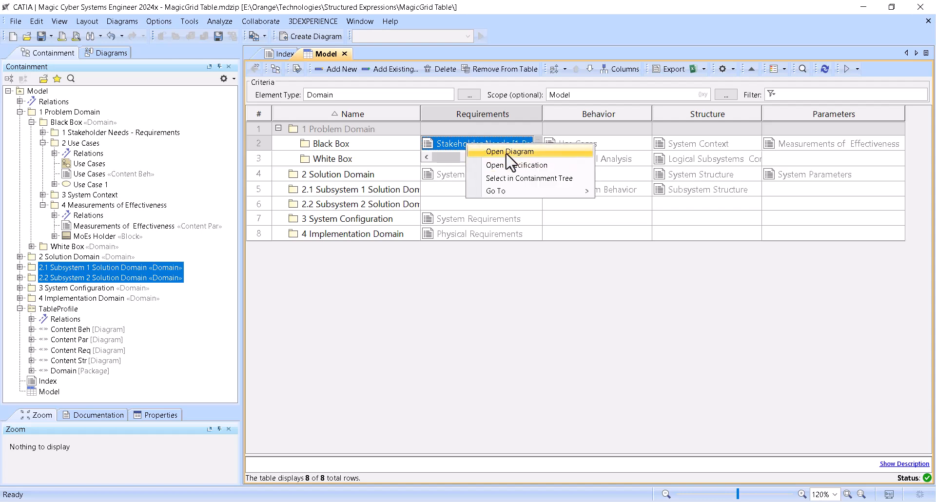
left_click(508, 151)
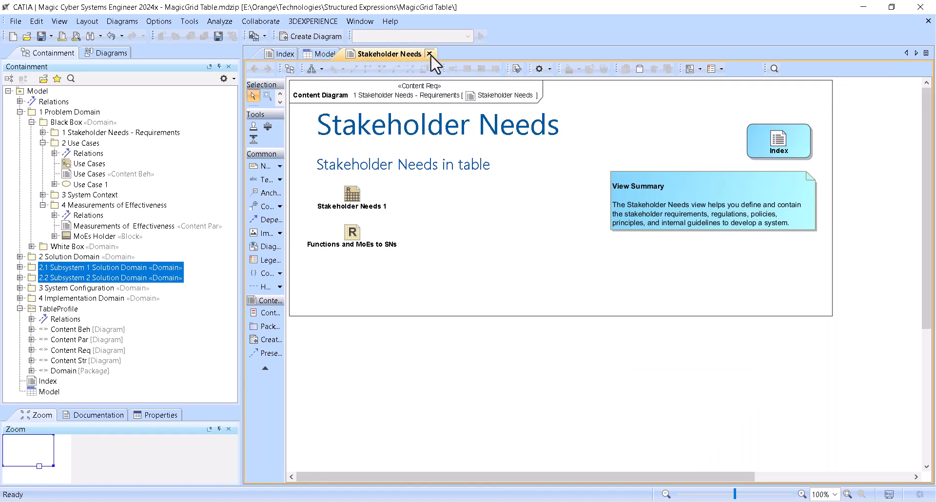
left_click(322, 54)
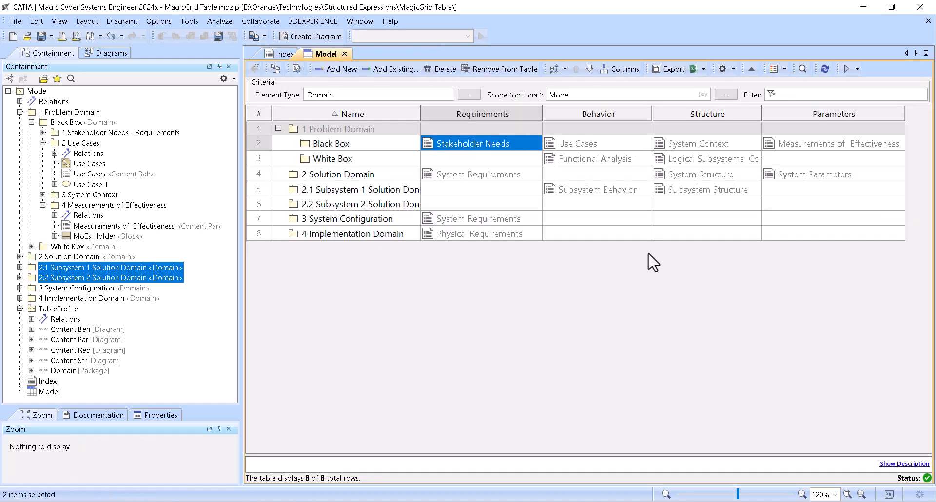
mouse_move(149, 219)
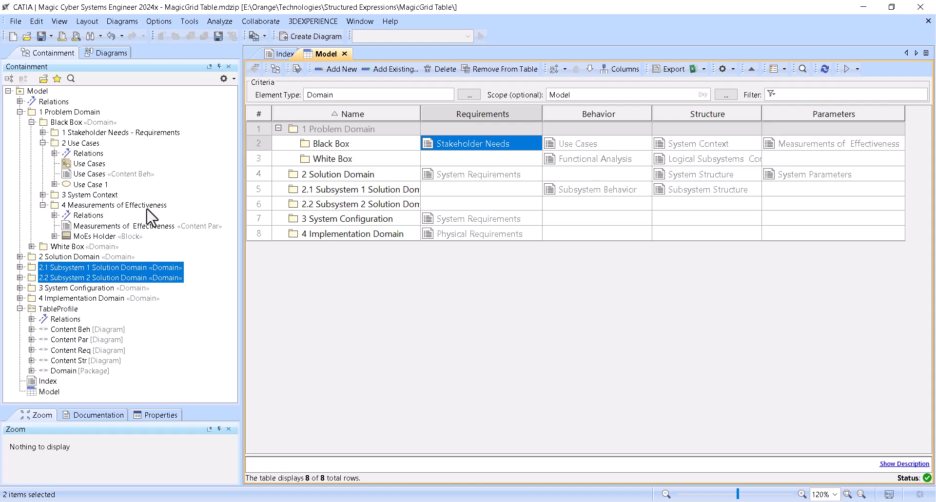
mouse_move(127, 181)
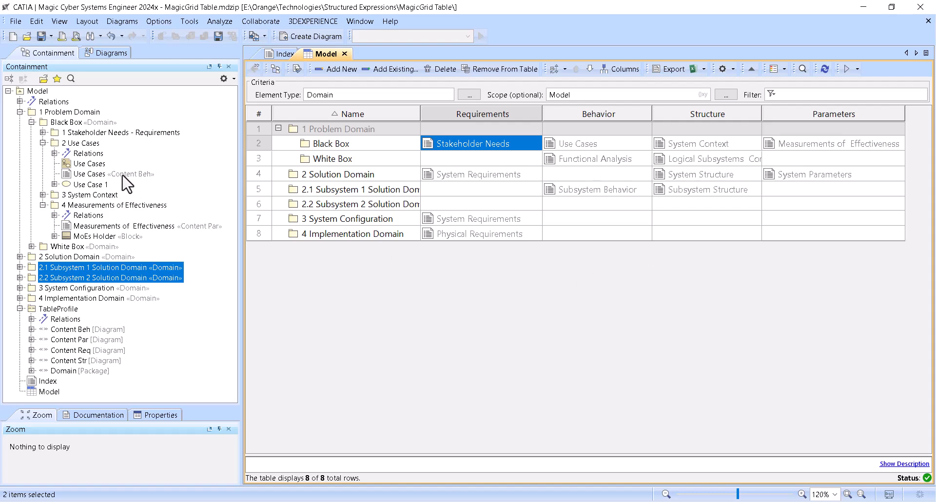
mouse_move(104, 323)
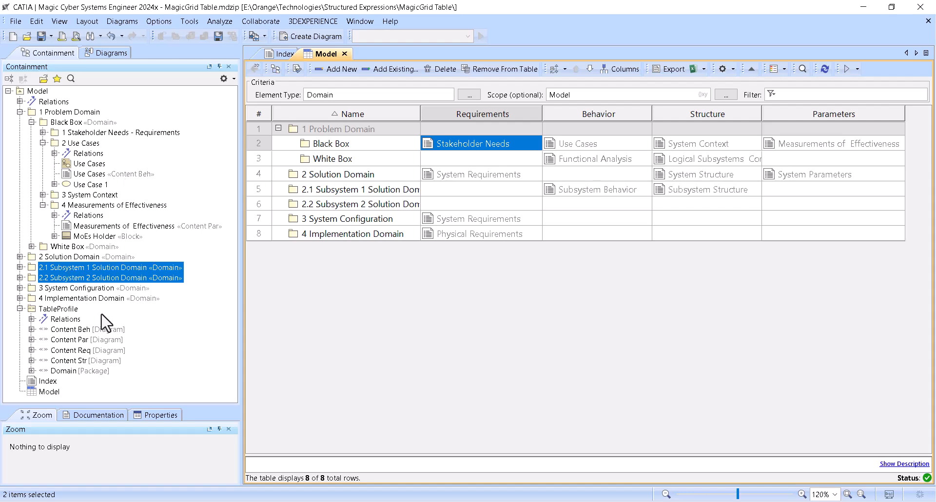
mouse_move(582, 193)
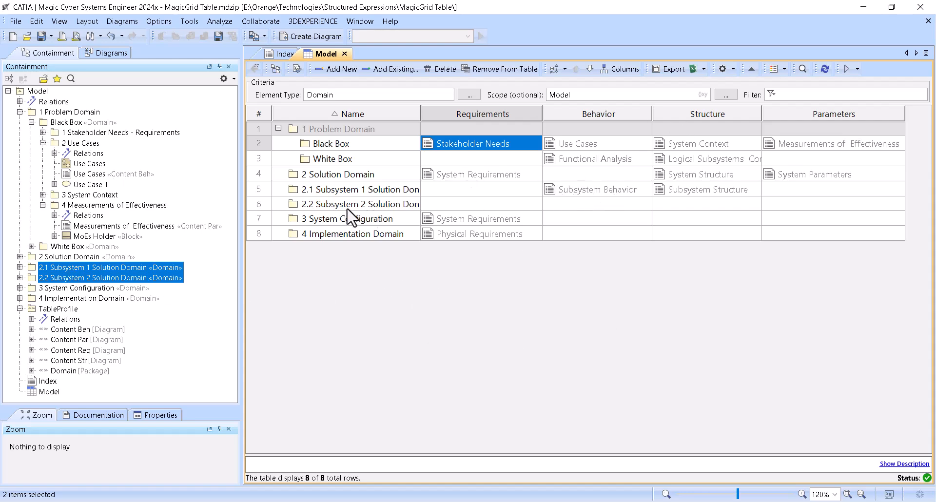
- Create a Content Diagram named Subsystem Behavior under 2.2 Subsystem 2 Solution Domain
left_click(22, 278)
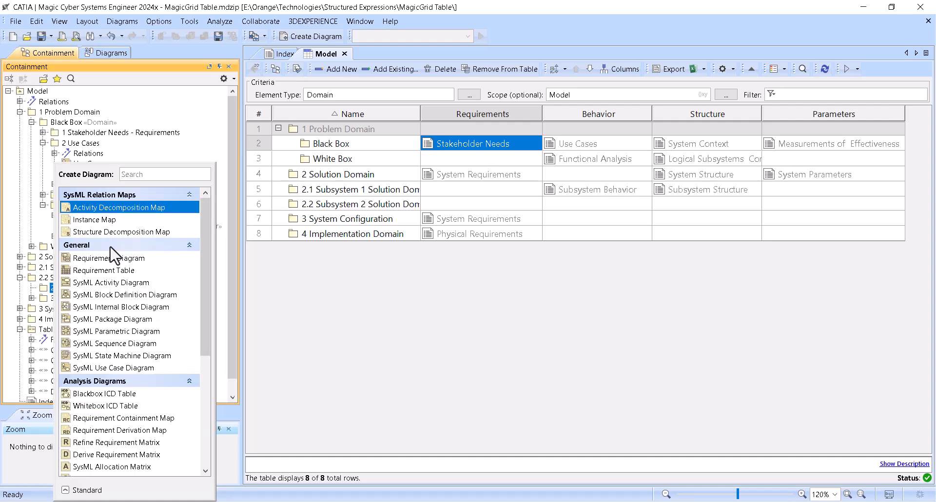
type("content")
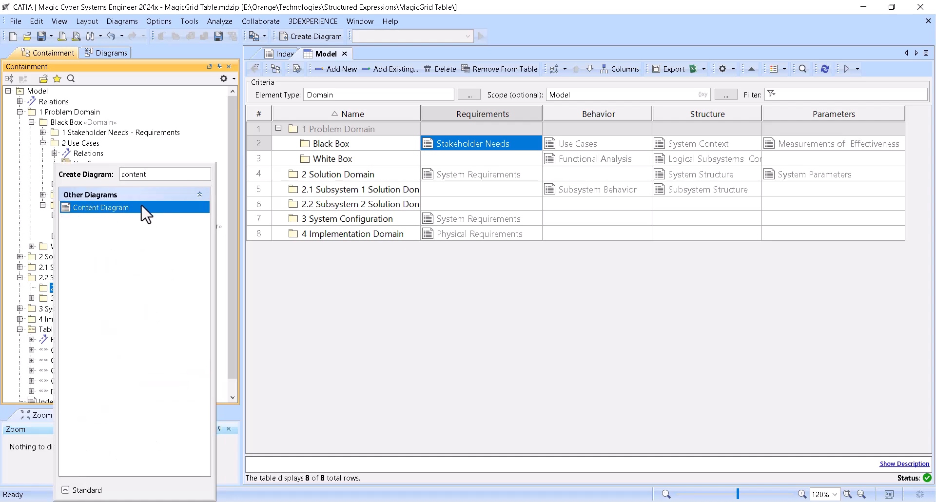
left_click(100, 207)
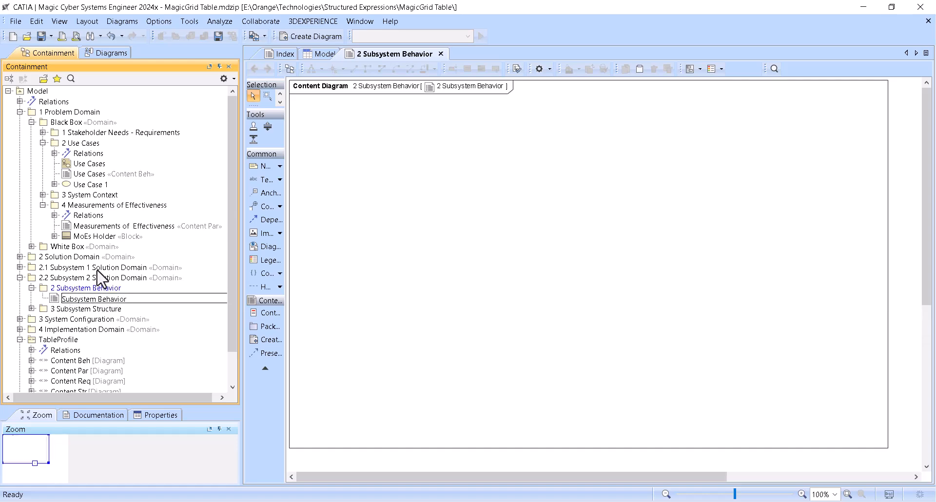
- Apply the Content Beh stereotype to the new Subsystem Behavior diagram
right_click(75, 298)
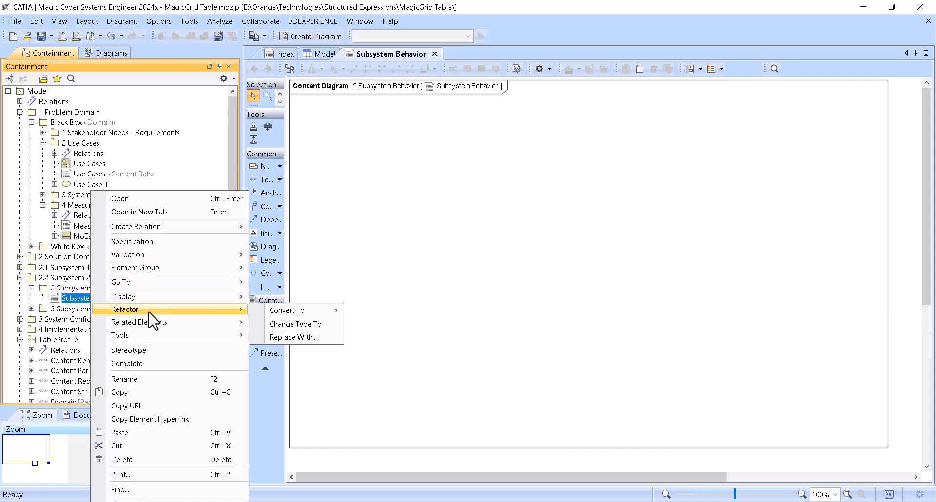
left_click(127, 349)
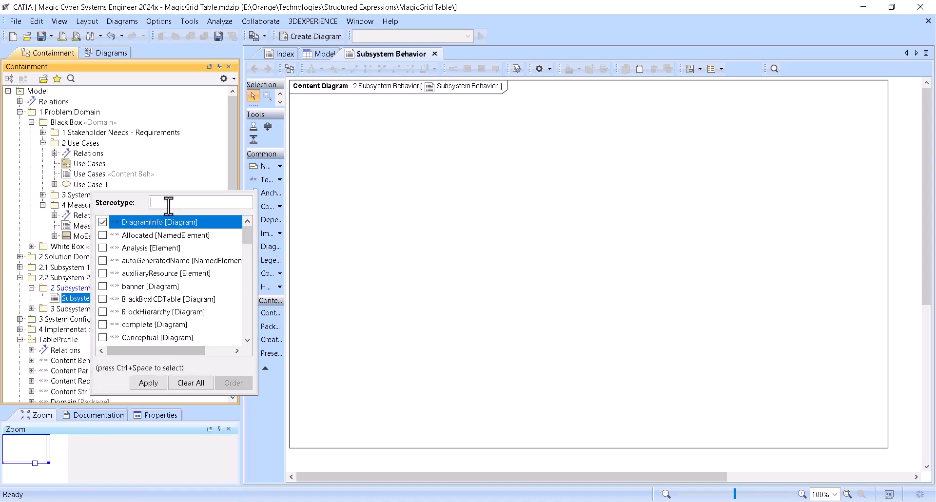
type("cont")
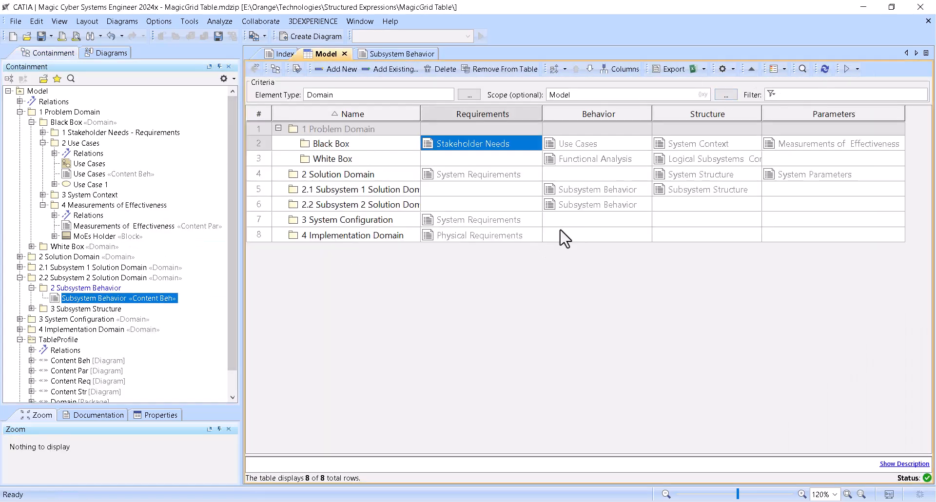
mouse_move(639, 200)
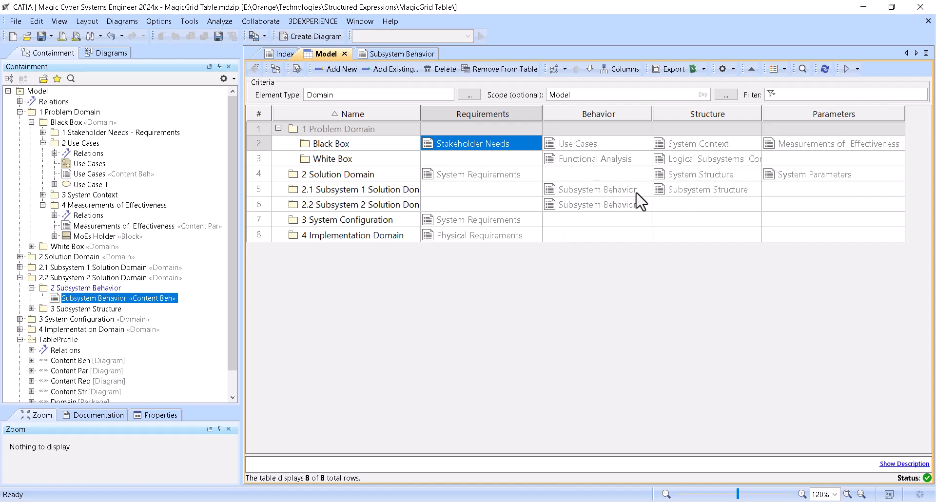
mouse_move(709, 455)
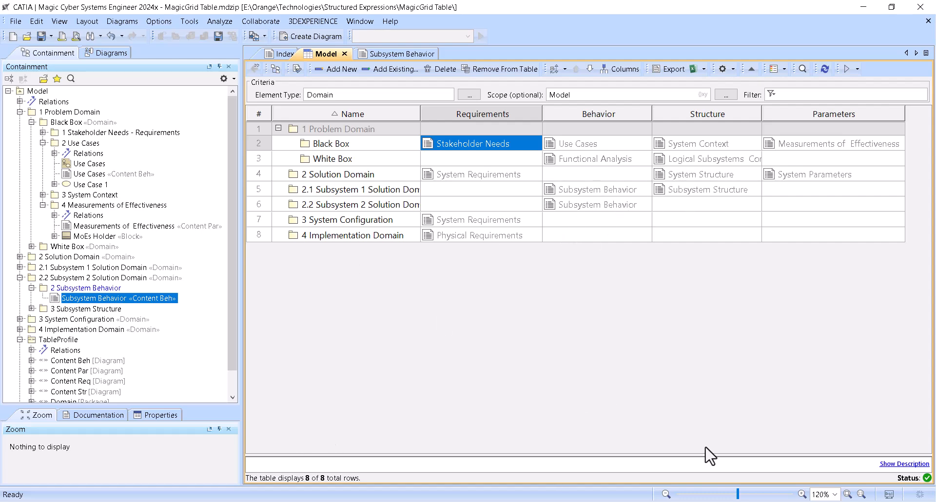
mouse_move(429, 166)
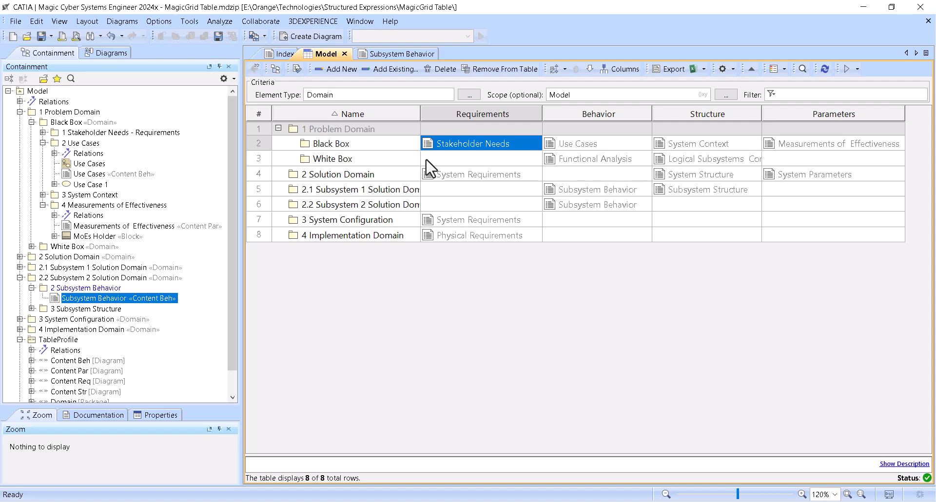
mouse_move(190, 11)
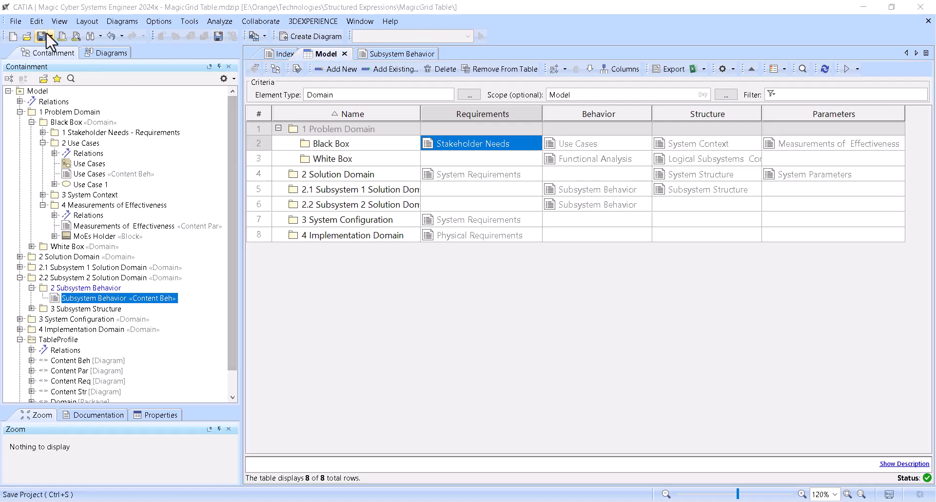
- Save the project with the updated Model table and new diagram
left_click(46, 36)
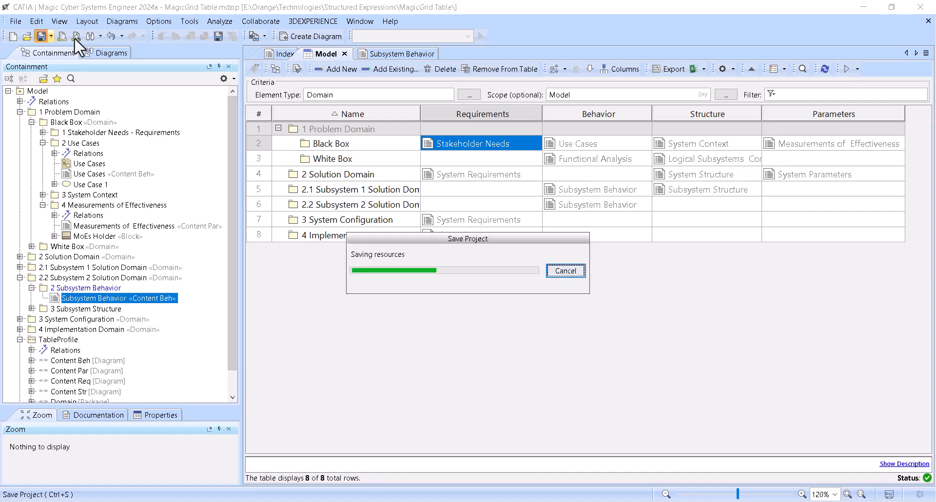